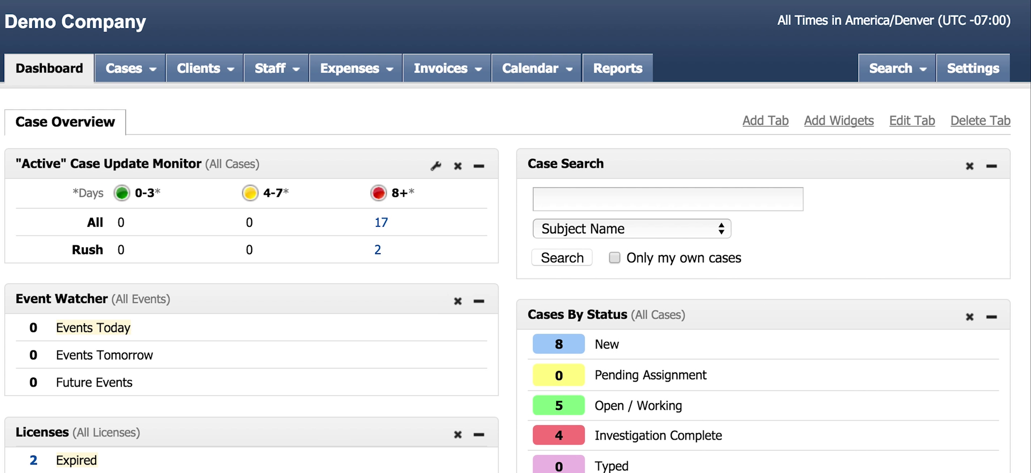
mouse_move(99, 91)
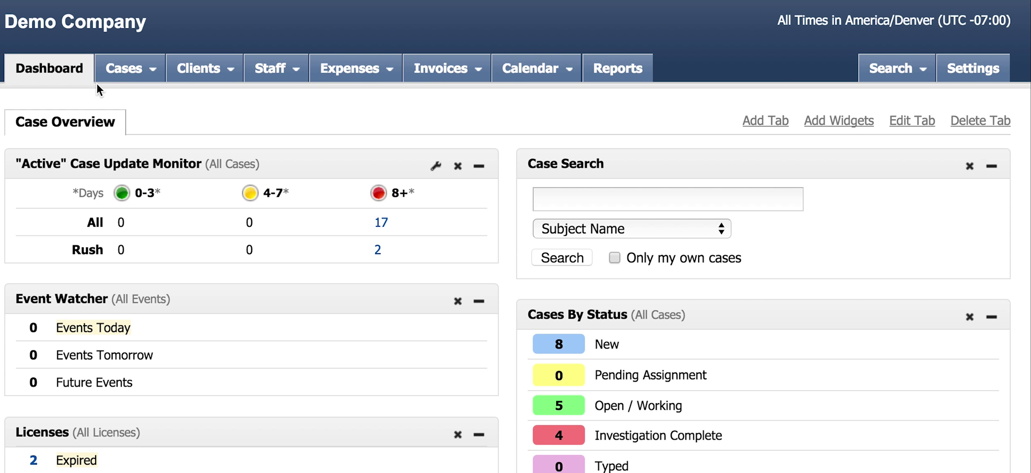
mouse_move(867, 81)
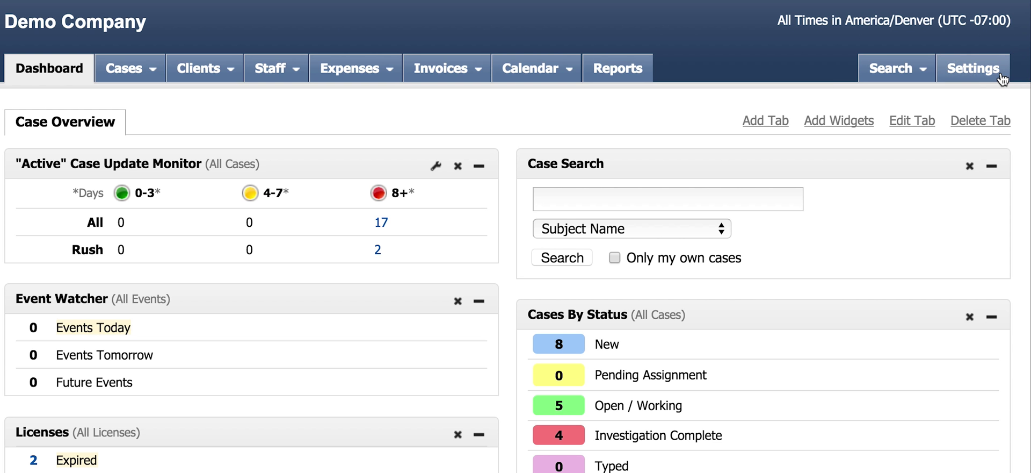
Step: Open the Invoice & Expense Items list from the Finance section of Settings
click(973, 68)
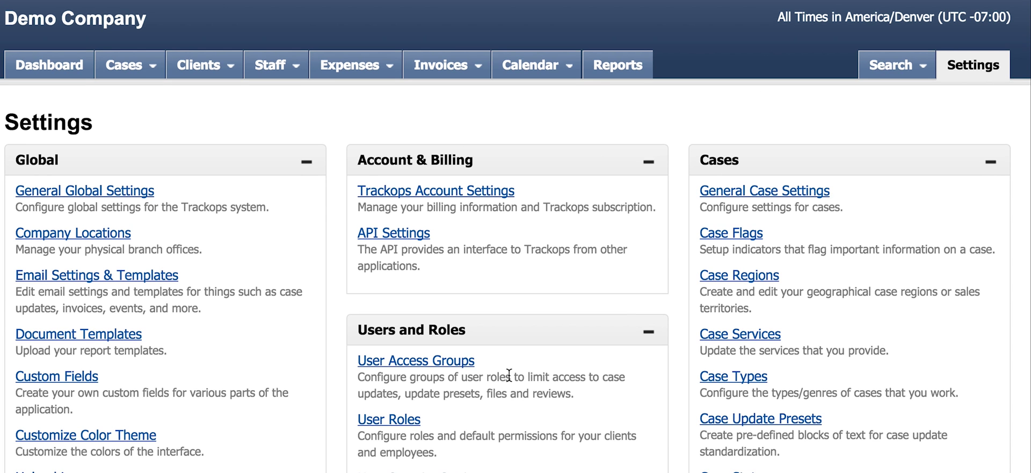
scroll(down, 3)
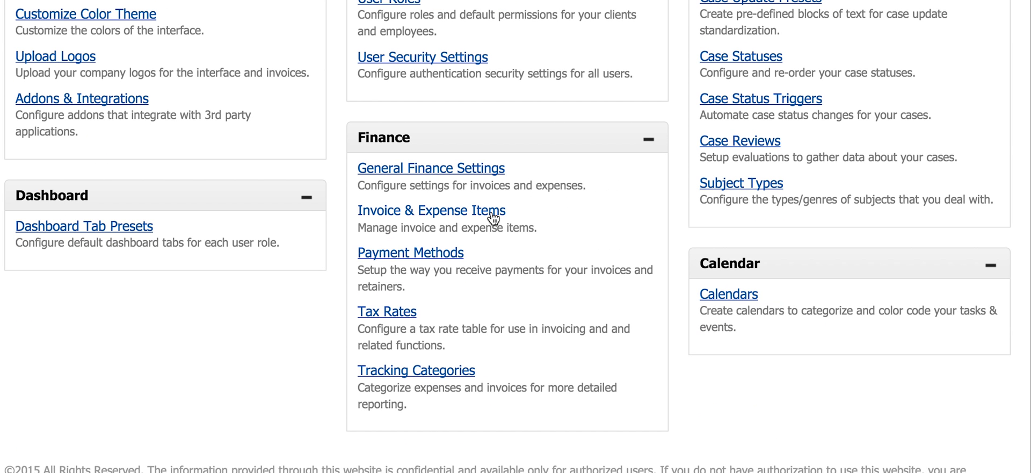
click(431, 210)
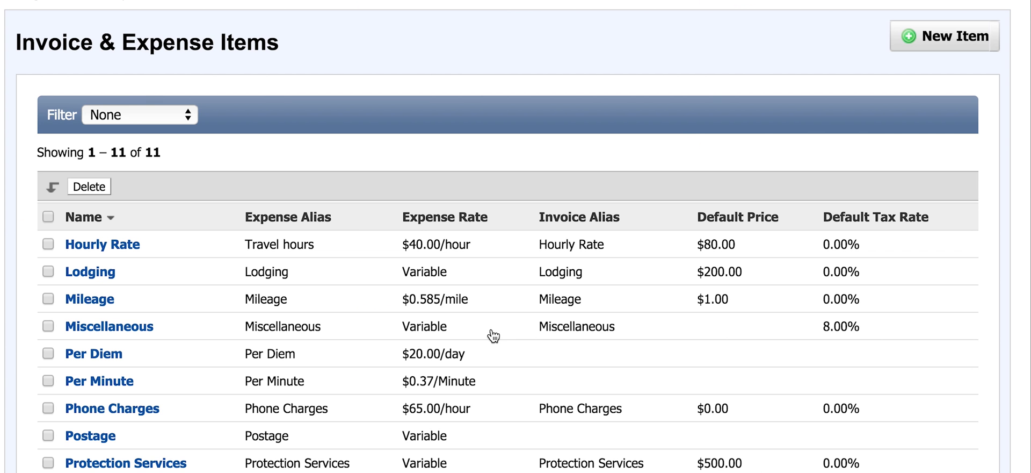
mouse_move(99, 381)
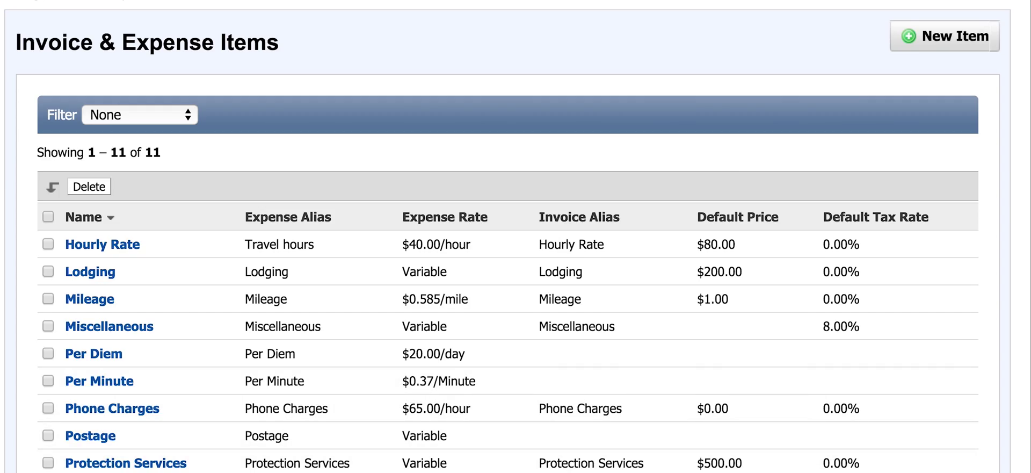
mouse_move(945, 37)
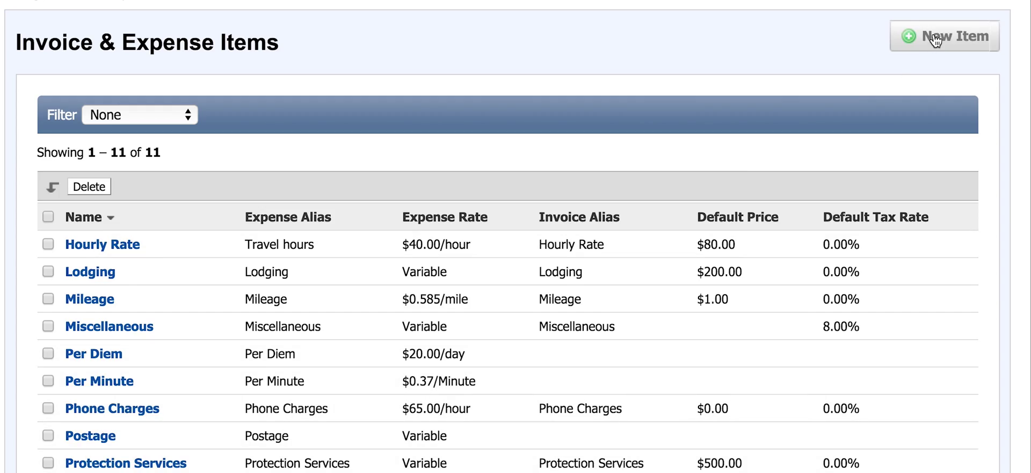
Step: Begin a new item named Hourly Rate, kept usable as both expense and invoice item
click(944, 36)
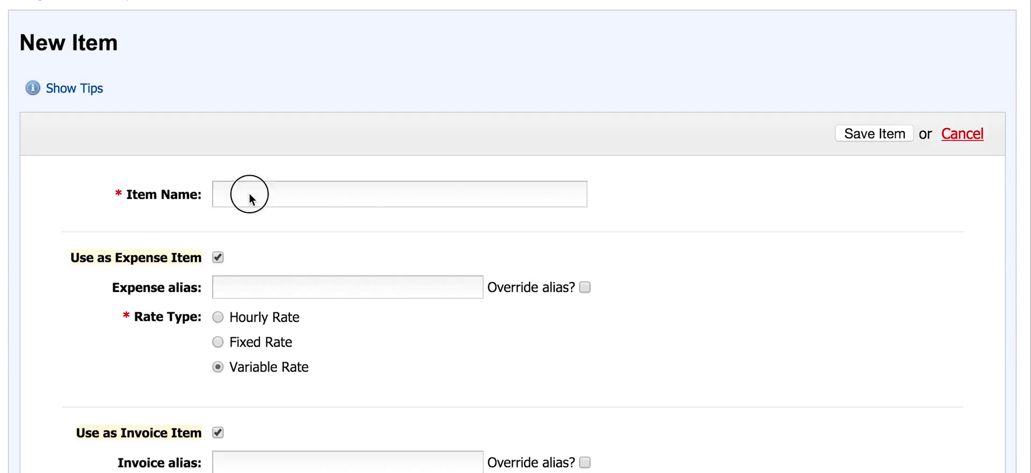
text(Hourly Rate)
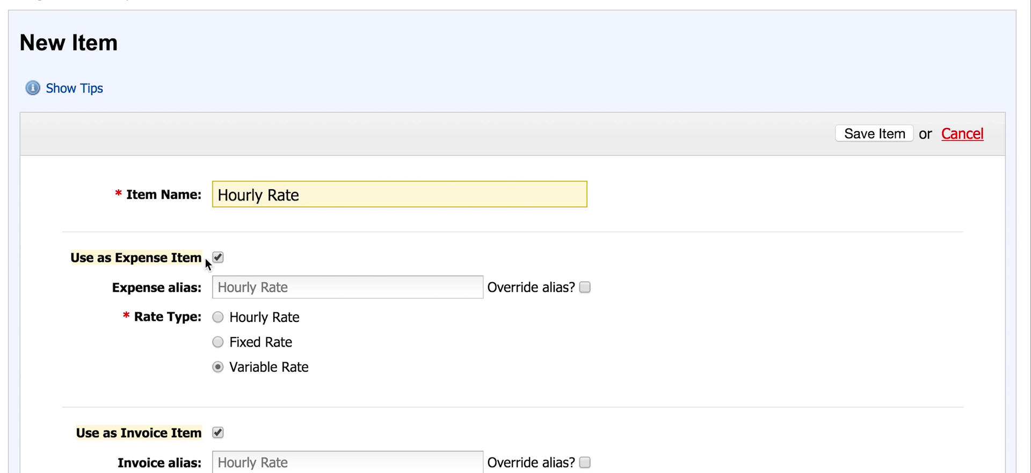
scroll(down, 3)
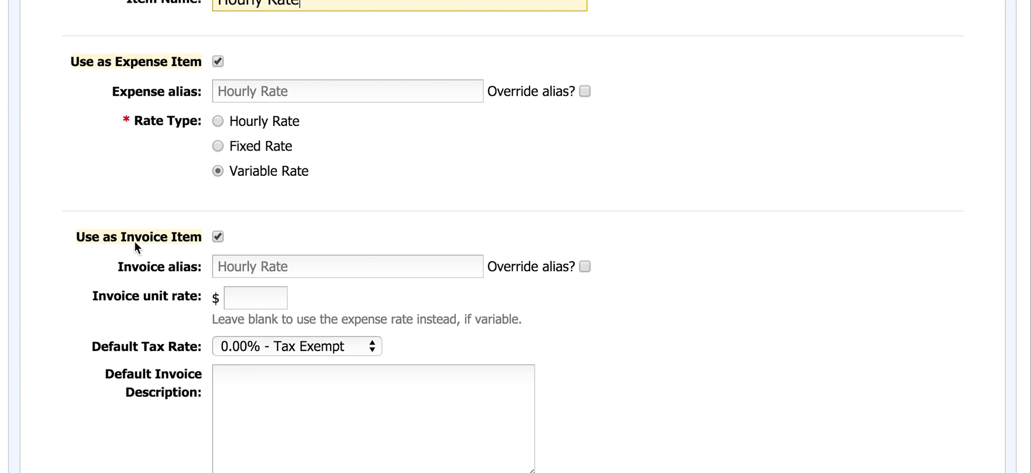
click(217, 237)
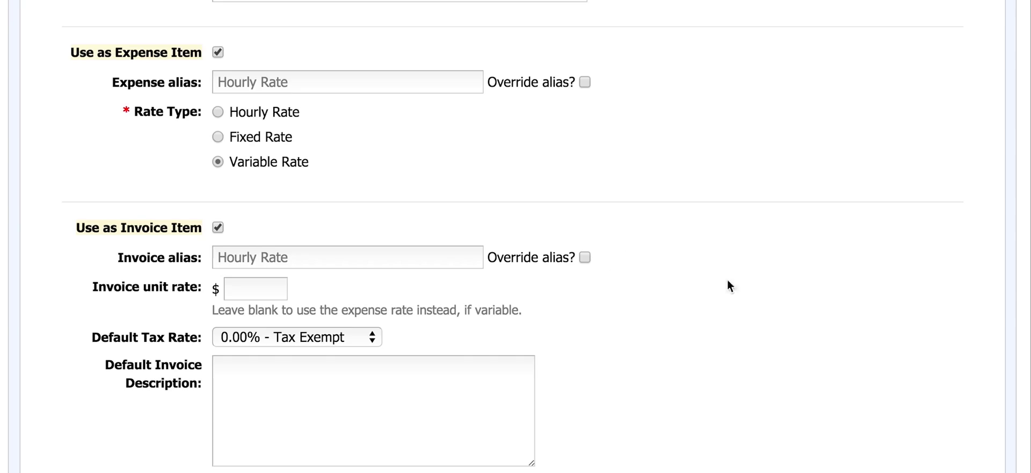
Step: Give Hourly Rate a 75.00 invoice rate and a standard hourly rate description, returning to the list
click(256, 288)
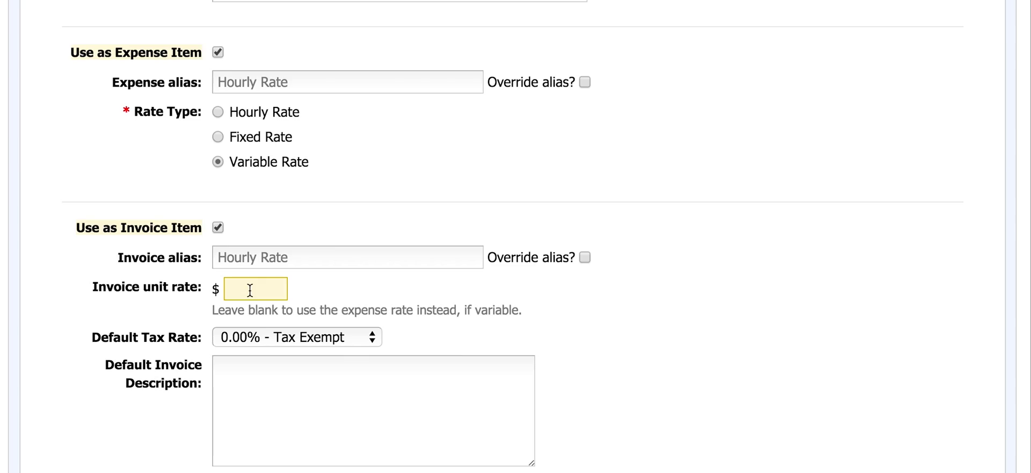
text(75.00)
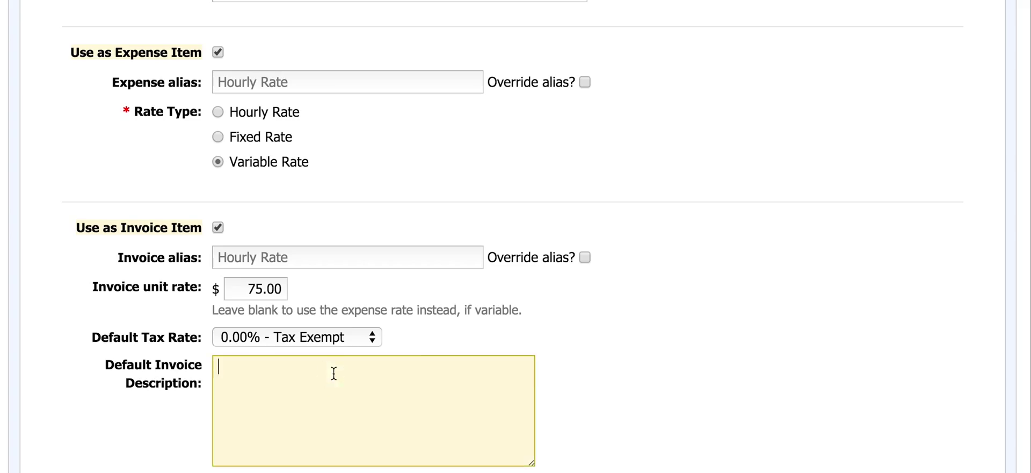
text(Standar)
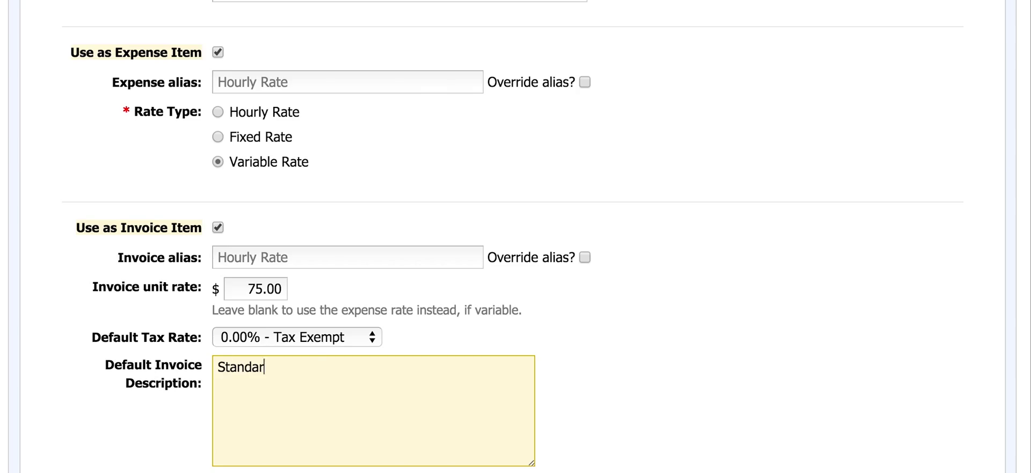
text(d hourly r)
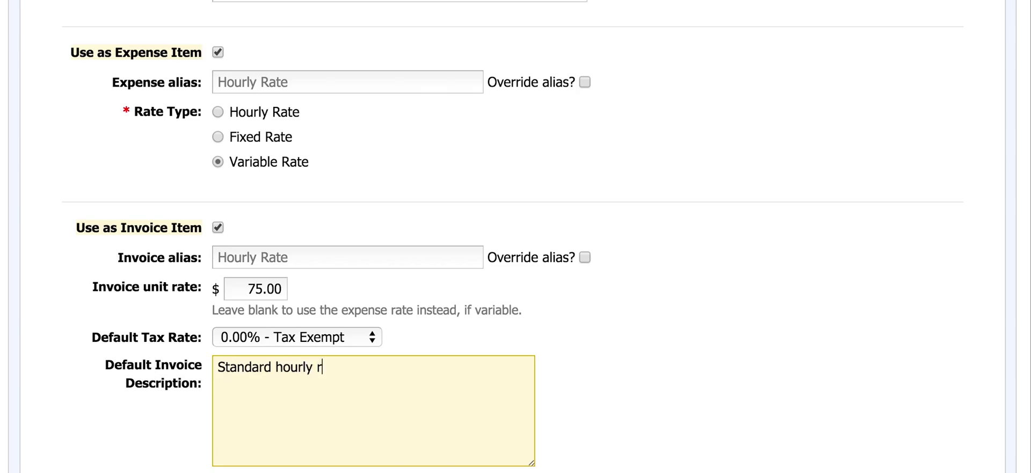
text(ate)
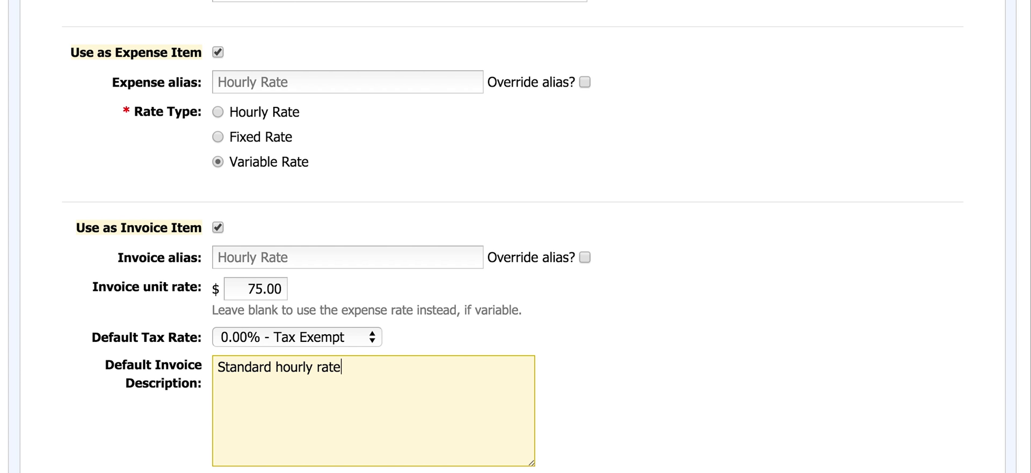
text(for investiga)
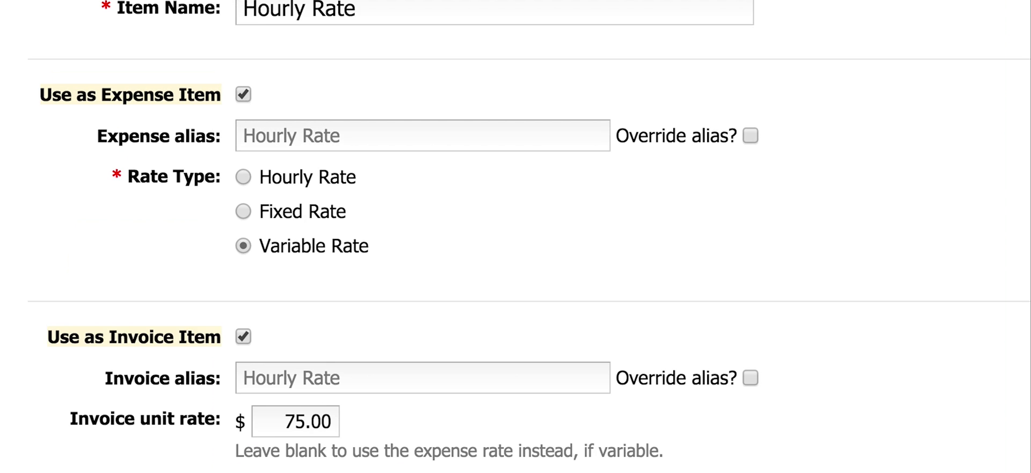
scroll(down, 3)
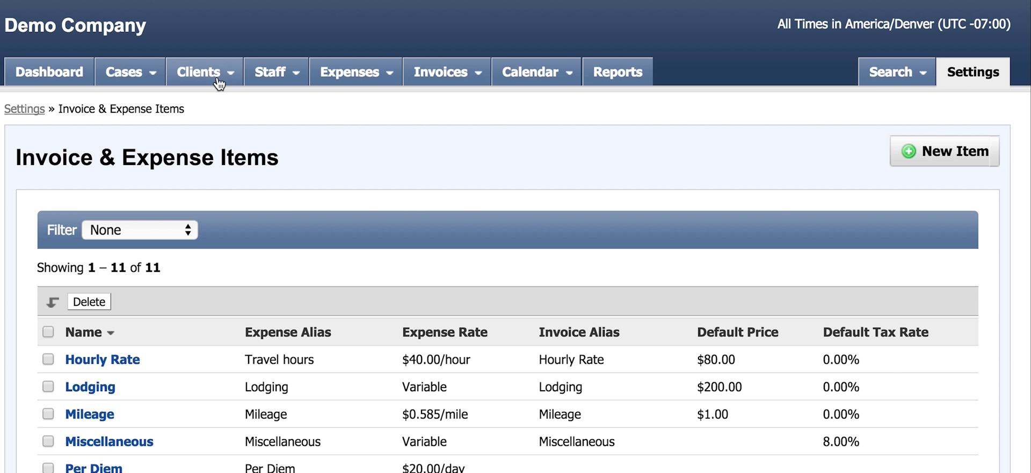
Step: Show the Denver and Main Location entries for client ABC Insurance, Inc
click(197, 72)
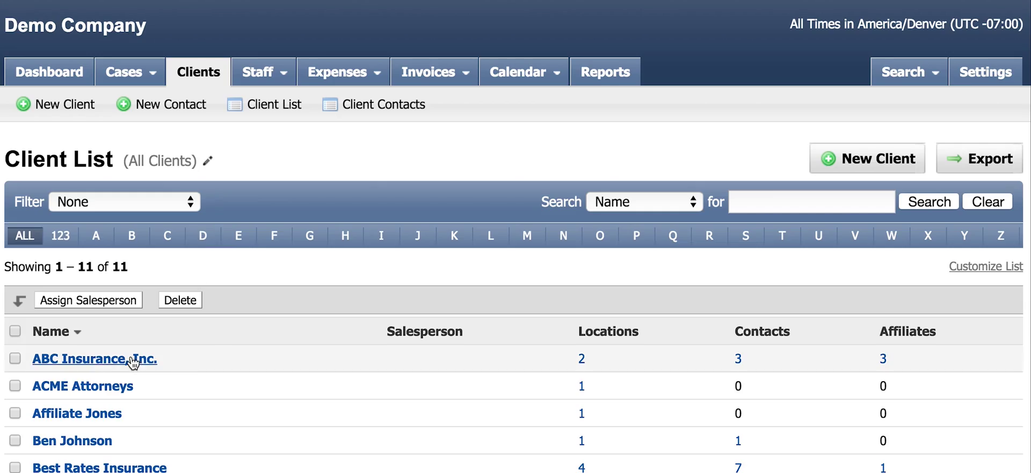
click(95, 358)
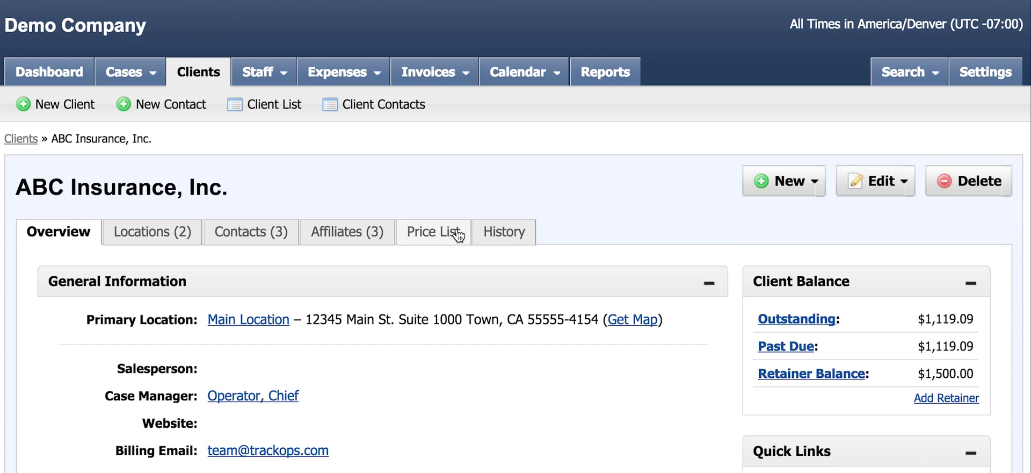
click(149, 232)
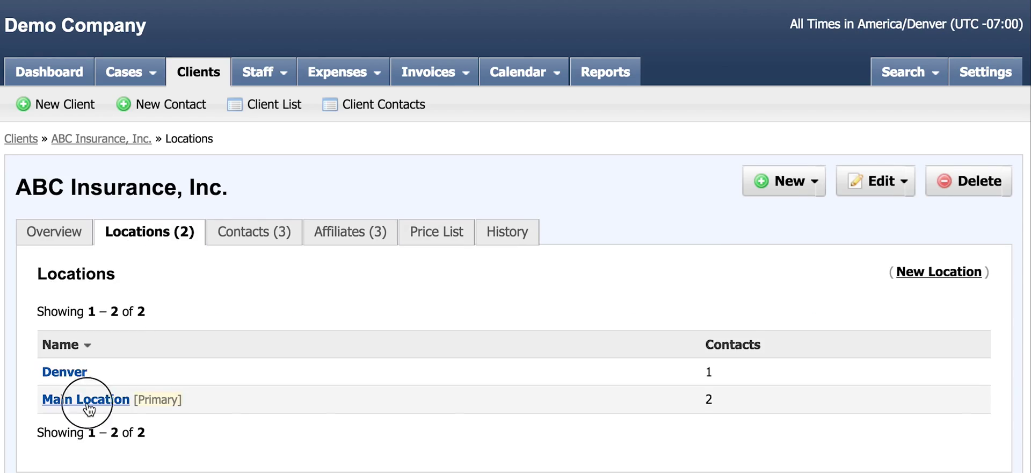
Step: Edit and save the custom price list of ABC Insurance's Main Location
click(85, 399)
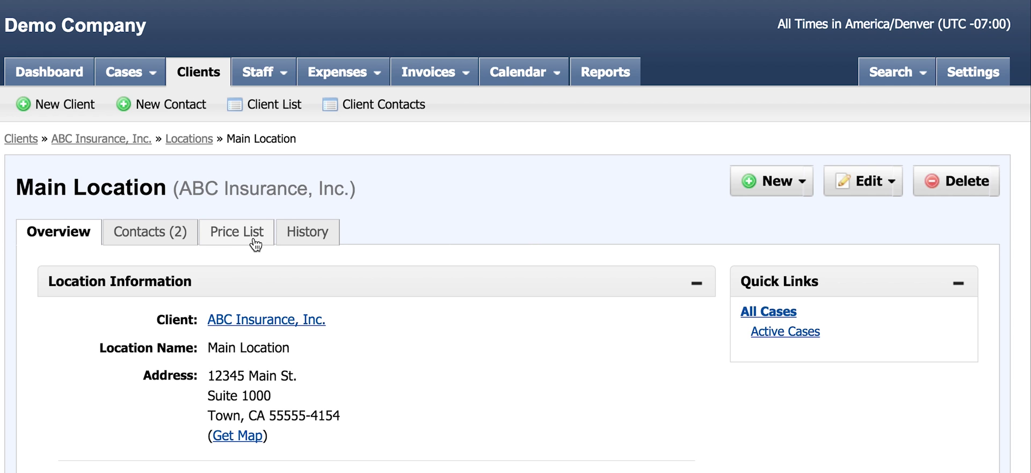
click(235, 232)
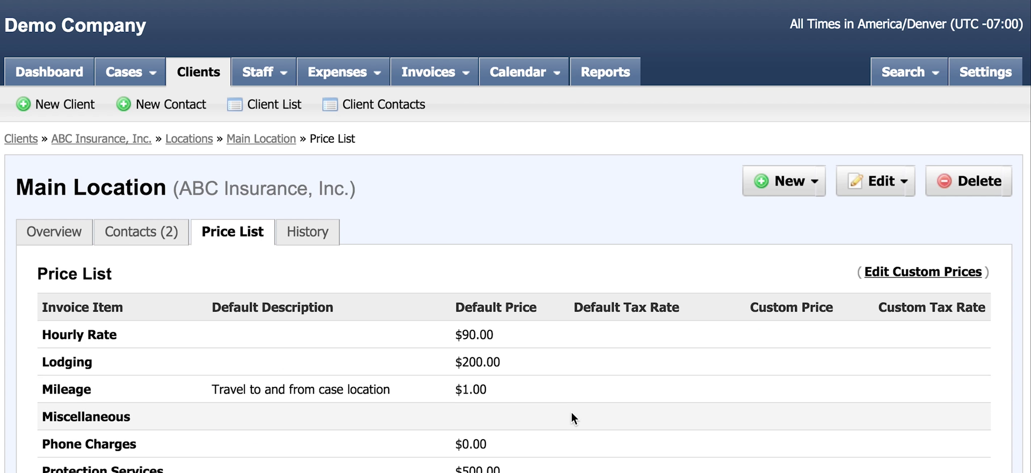
click(923, 272)
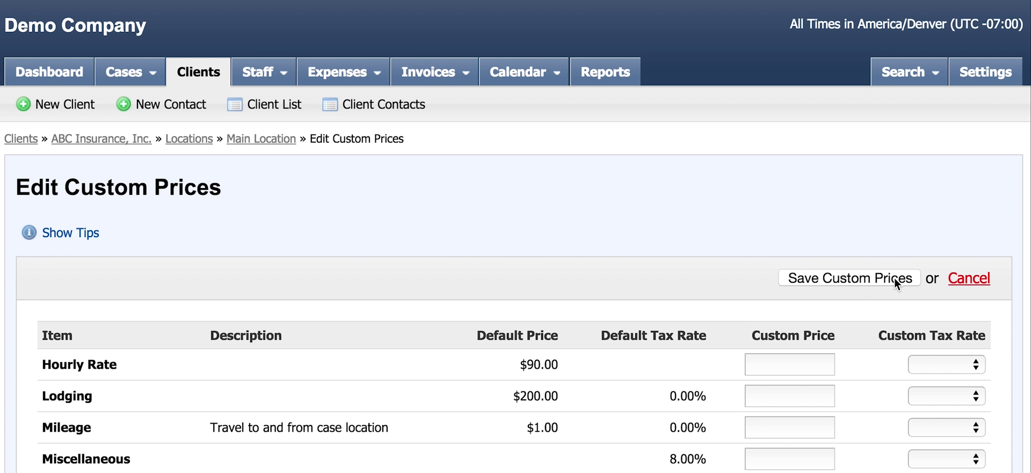
click(790, 364)
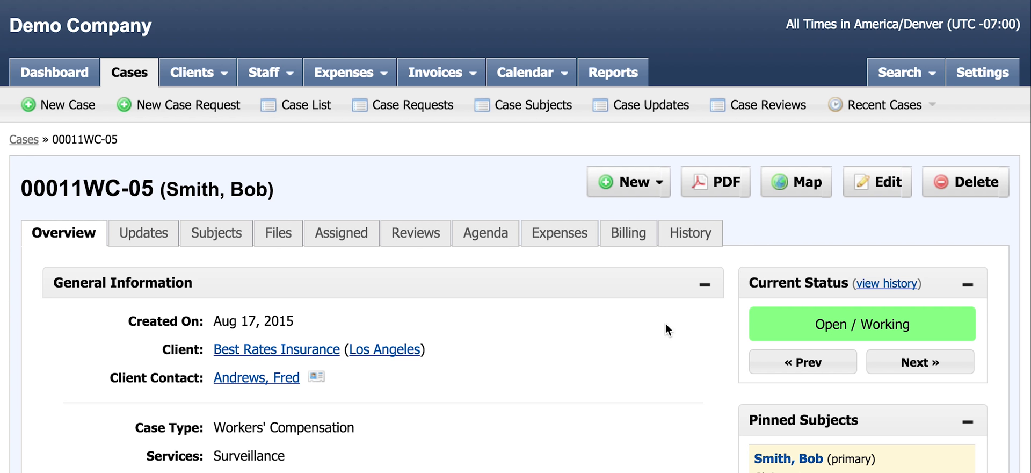
mouse_move(628, 232)
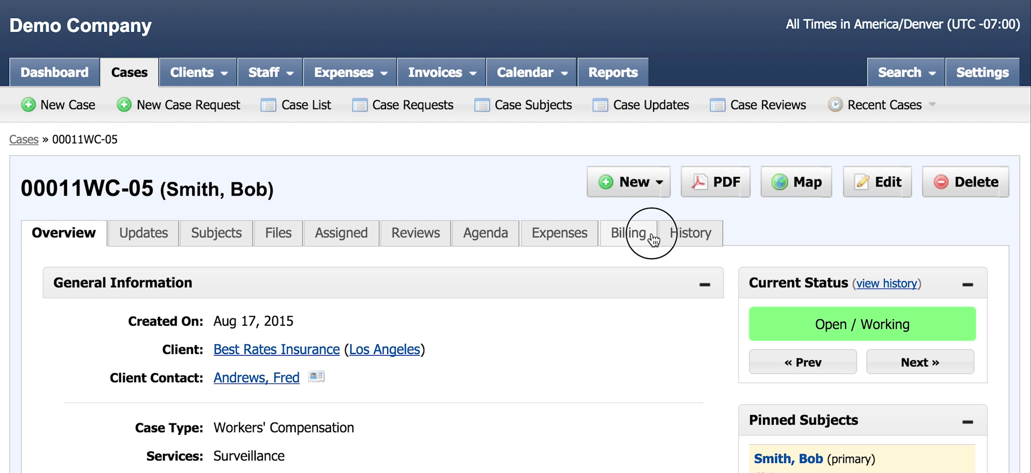
Step: Show case 00011WC-05's billing with its $800.00 unbilled Hourly Rate item
click(630, 232)
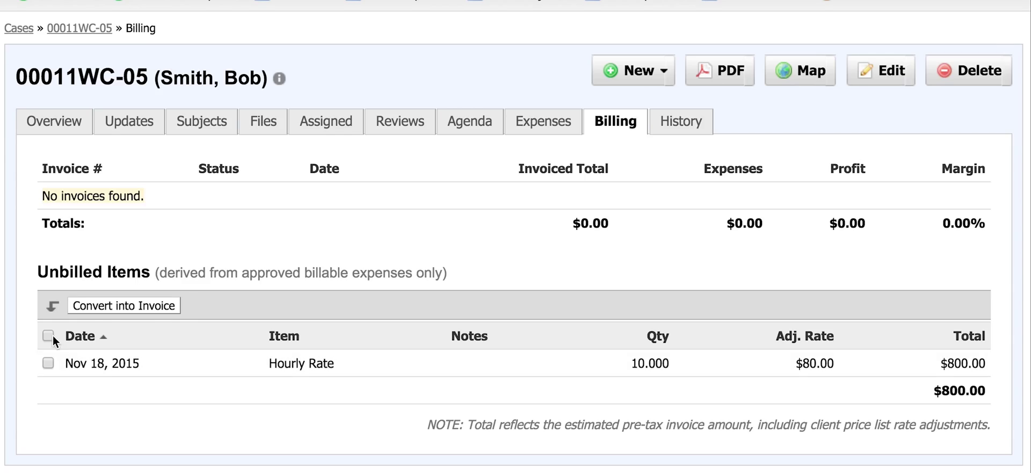
Step: Convert all unbilled items into new invoice 02039 for Best Rates Insurance, Los Angeles
click(48, 335)
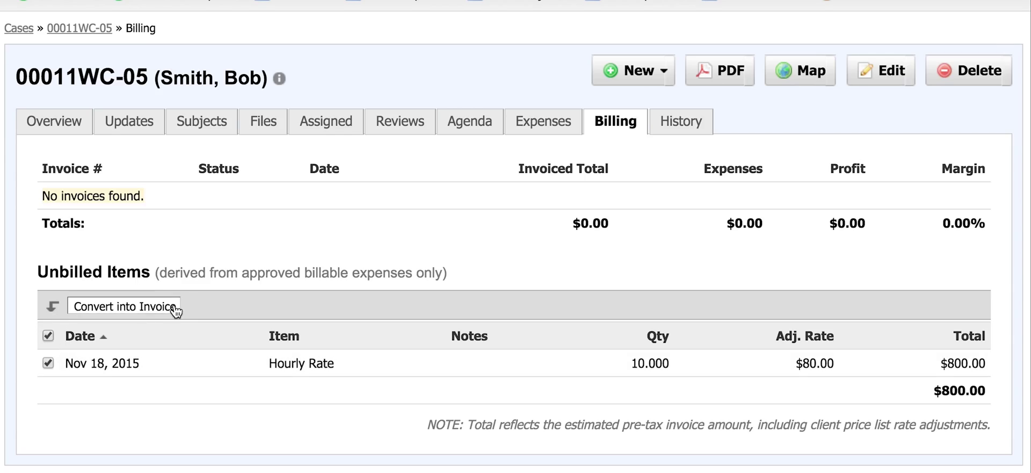
click(124, 306)
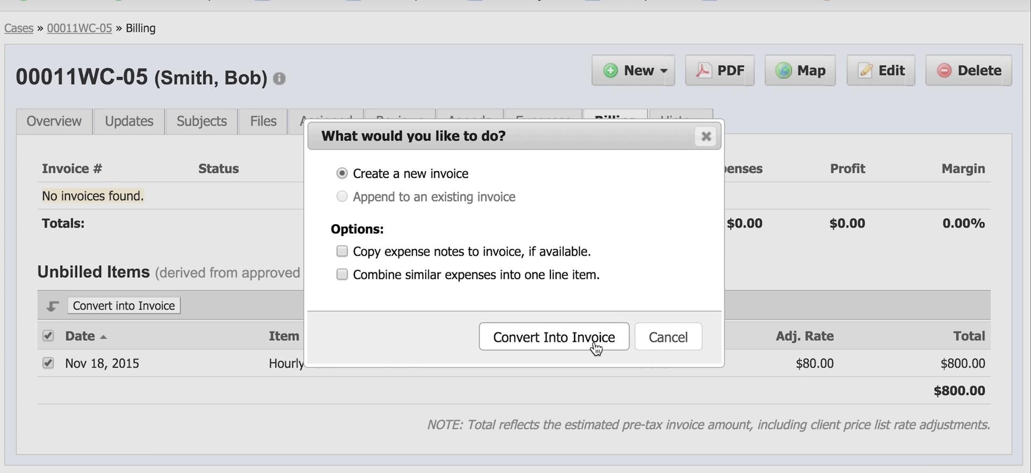
click(554, 337)
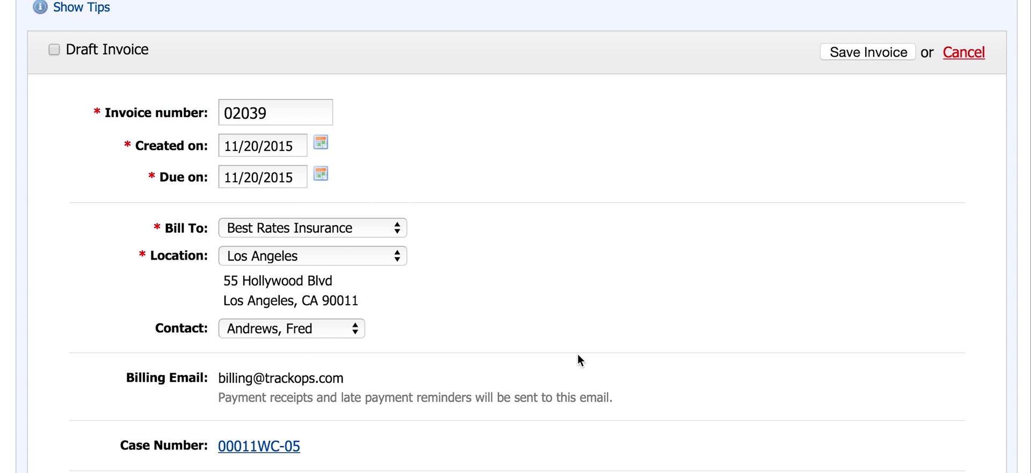
Step: Add a Mileage line of quantity 20 at rate 1.000 to invoice 02039
scroll(down, 3)
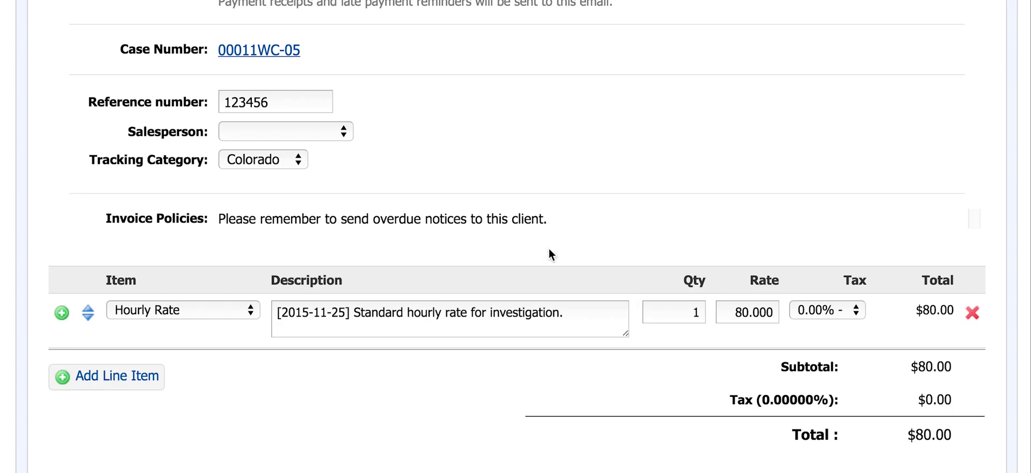
mouse_move(105, 278)
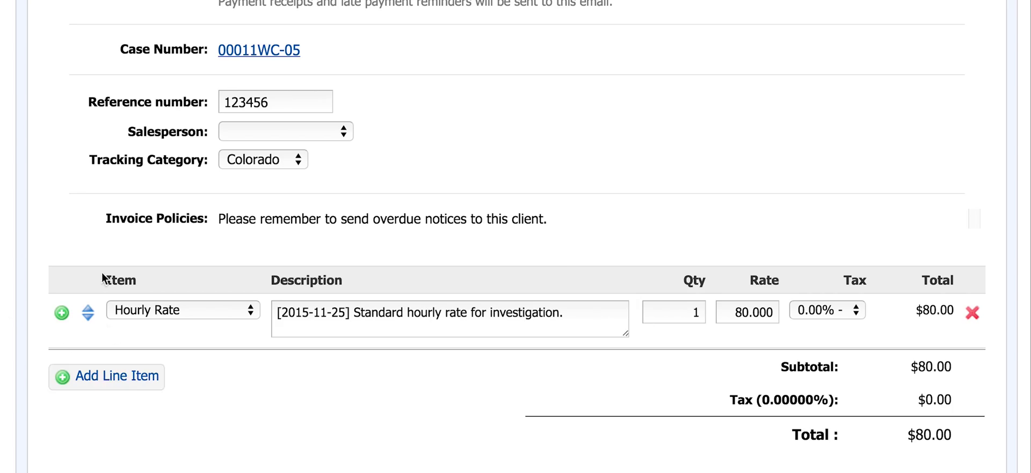
click(115, 375)
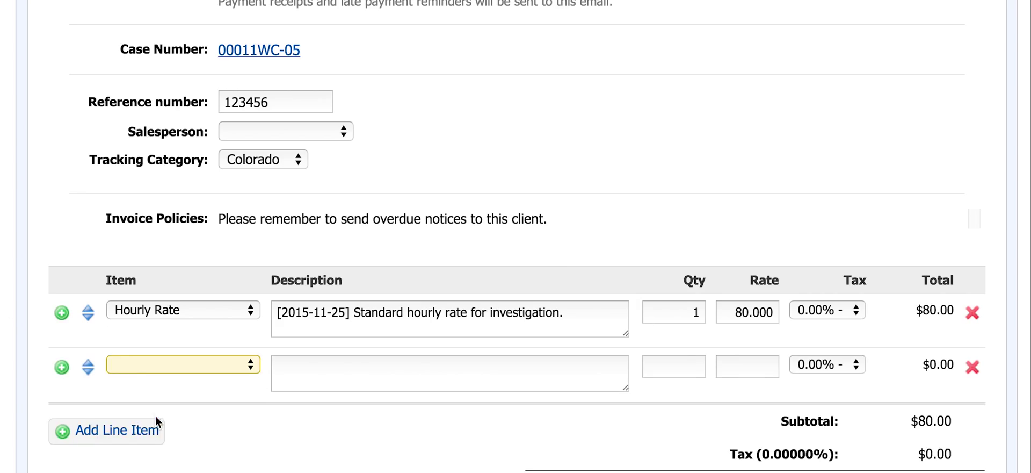
text(20)
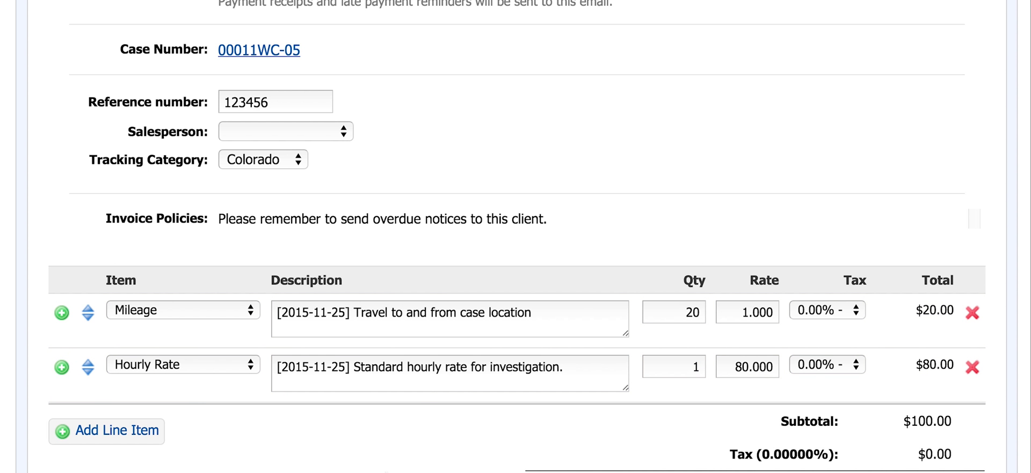
mouse_move(973, 317)
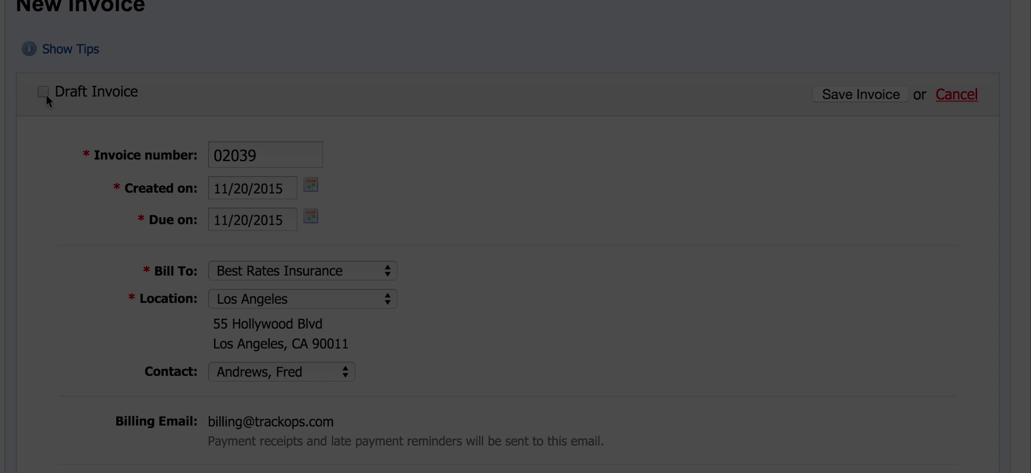
Step: Leave Draft Invoice unticked and save invoice 02039 so it is listed as Sent
click(43, 91)
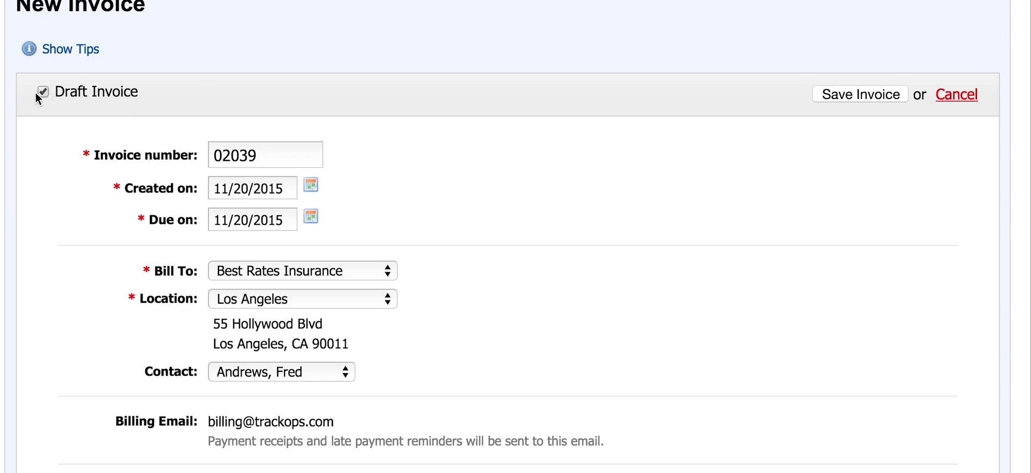
click(43, 92)
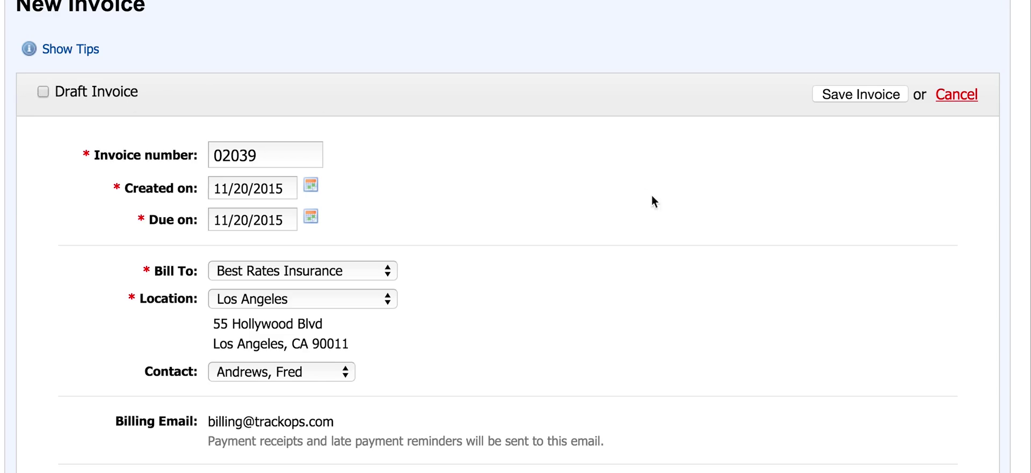
mouse_move(869, 89)
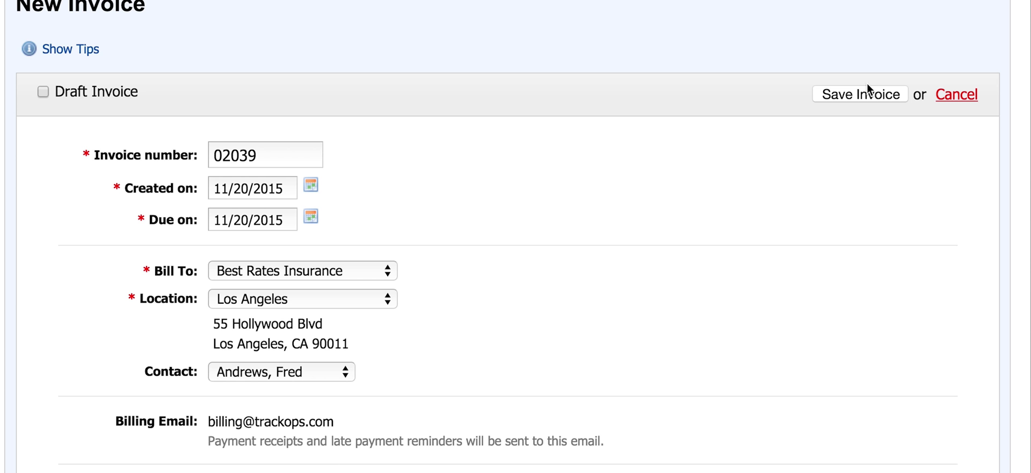
click(860, 94)
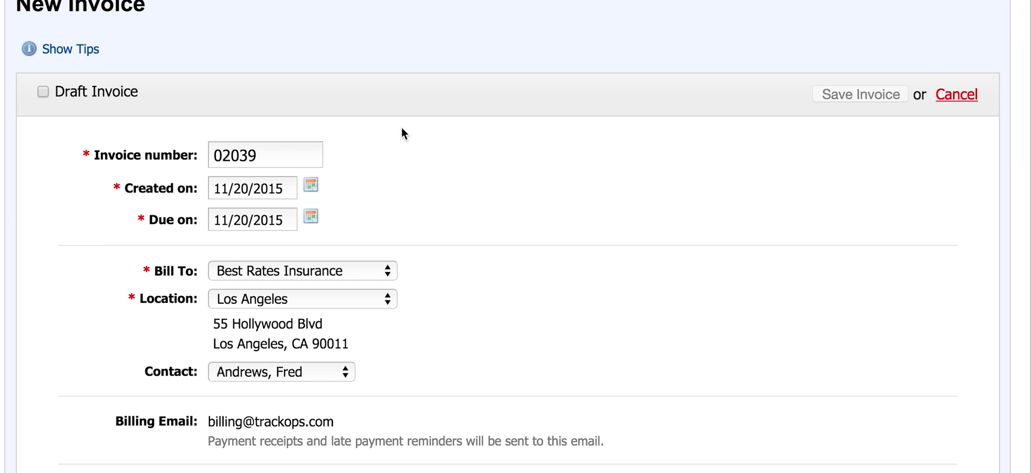
click(860, 94)
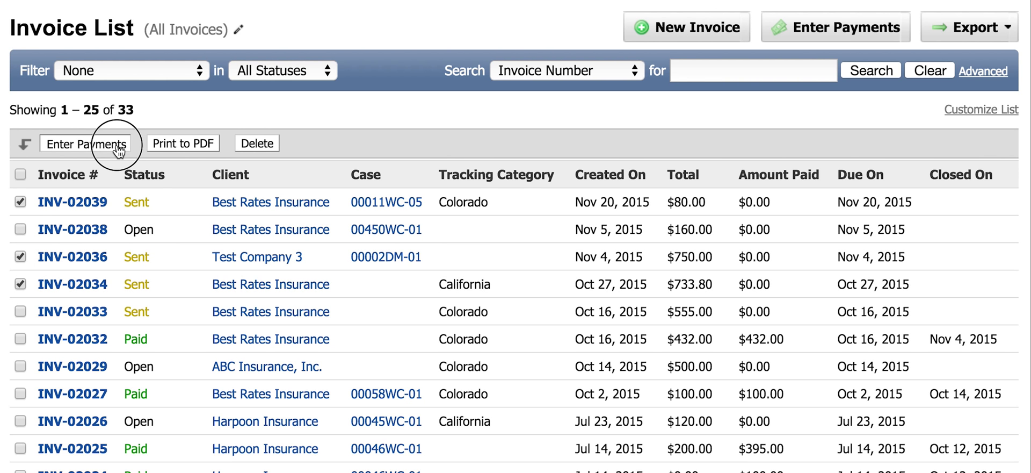
Step: Save a check payment with reference 25-2586 on invoice INV-02038
click(73, 230)
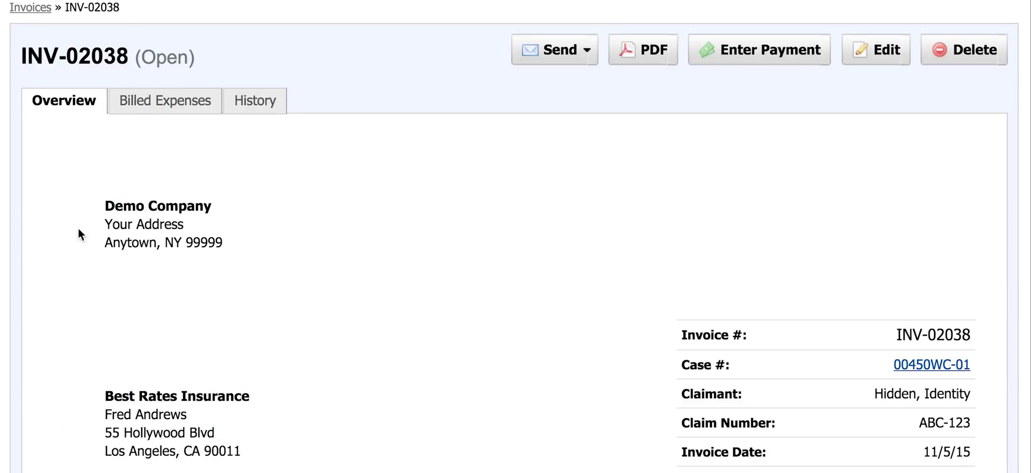
click(759, 49)
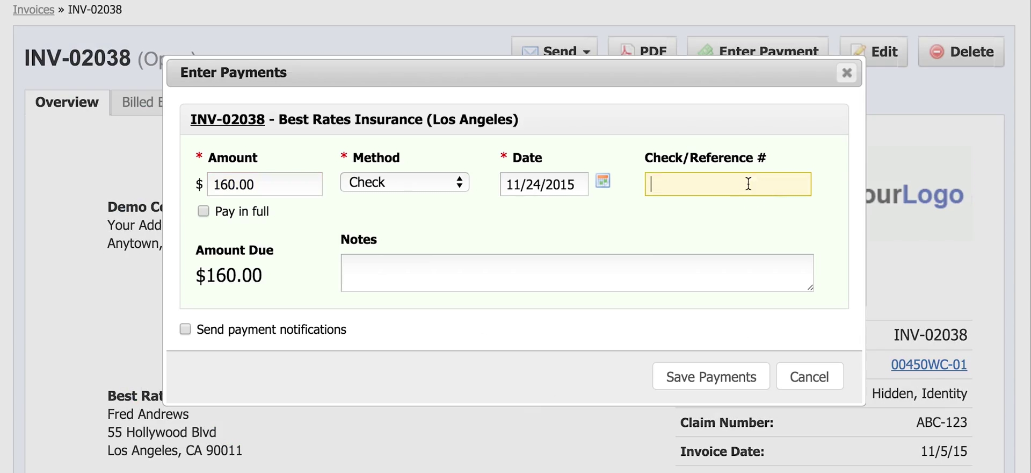
text(25-2586)
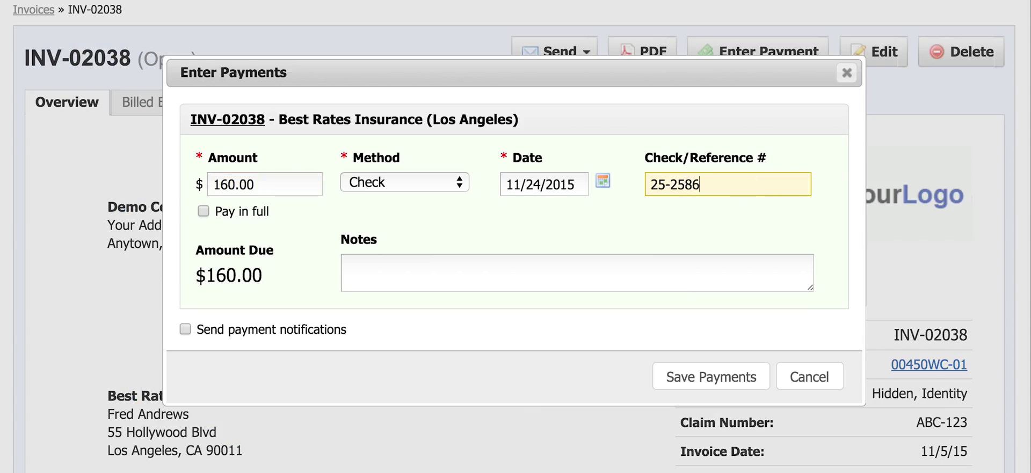
click(710, 376)
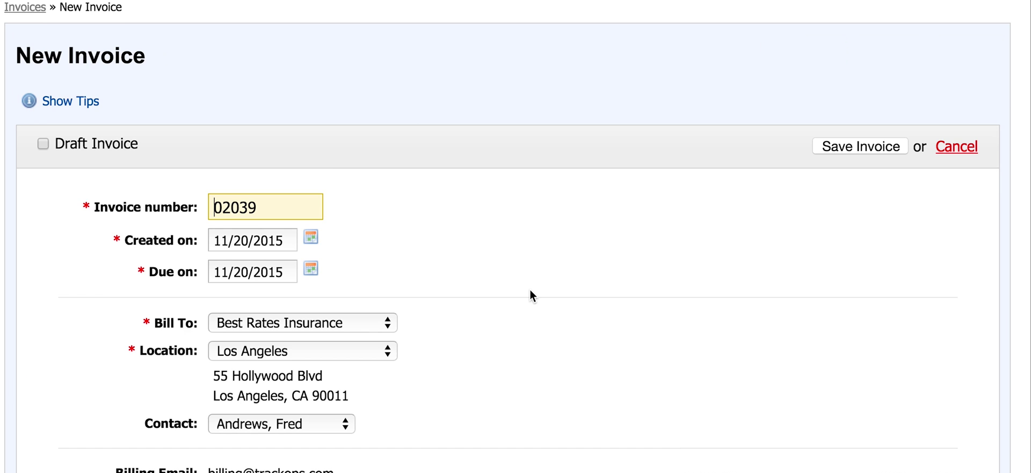
Step: Check the $1,500.00 available retainer funds, then show the invoicing options
scroll(down, 3)
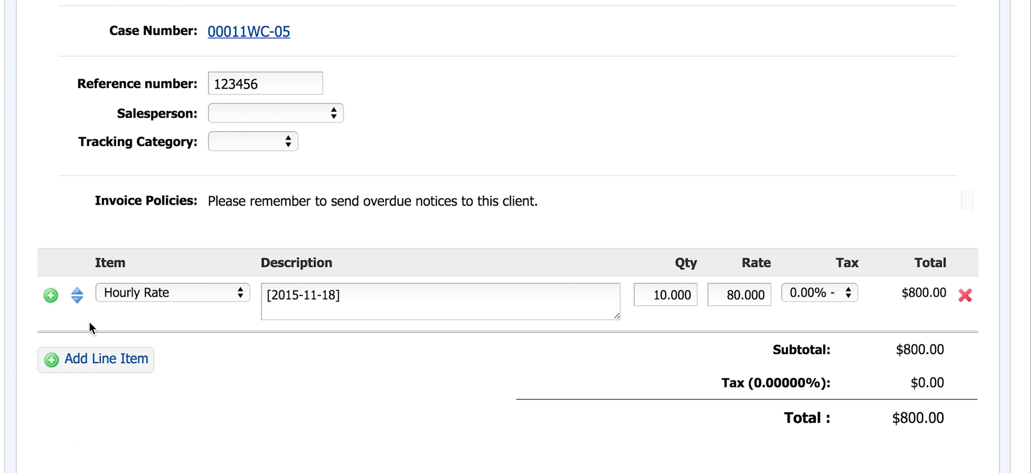
scroll(down, 3)
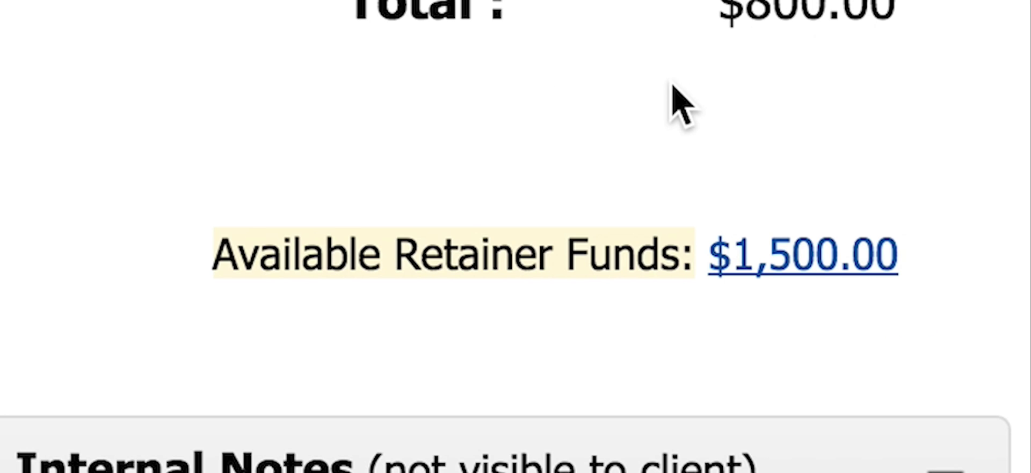
click(446, 71)
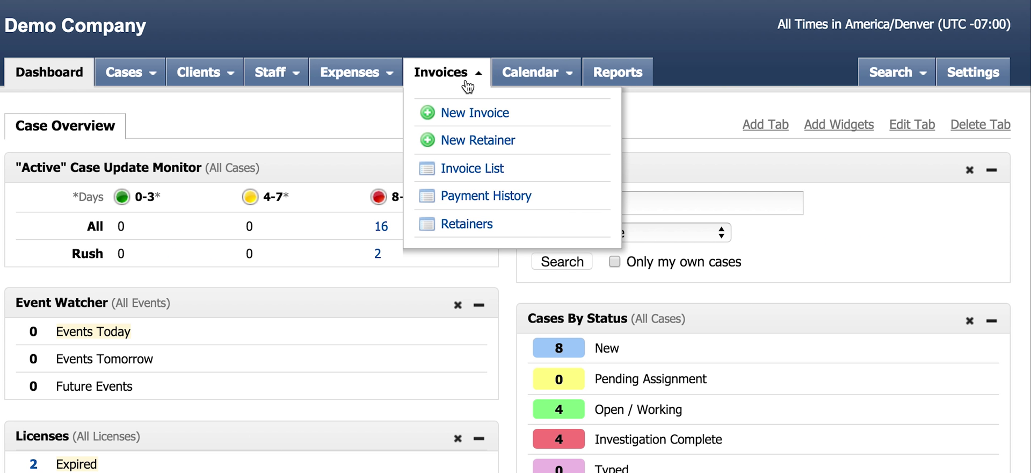
mouse_move(542, 226)
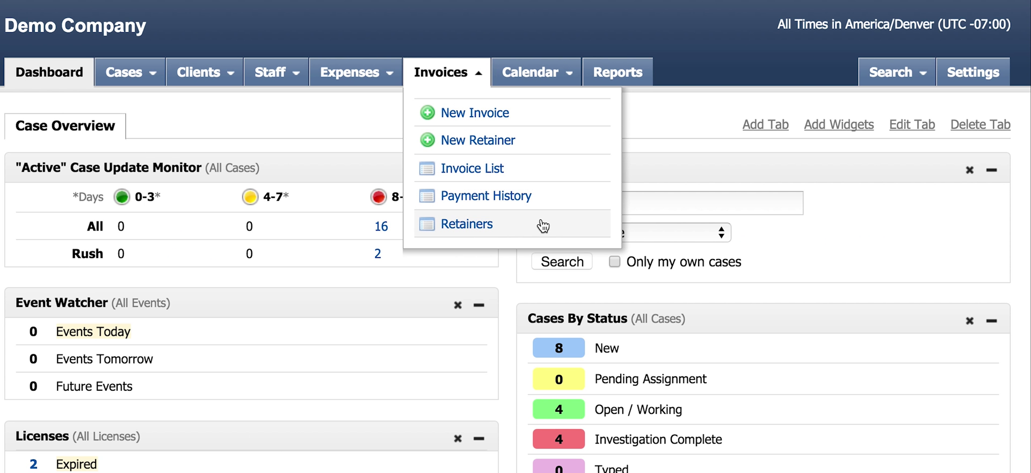
Step: View the retainers on file and scroll through the settings overview
click(974, 71)
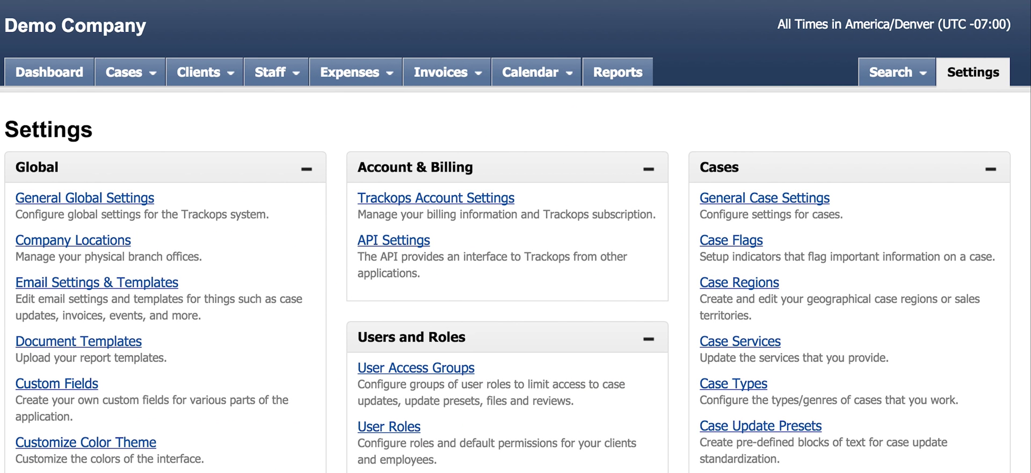
scroll(down, 3)
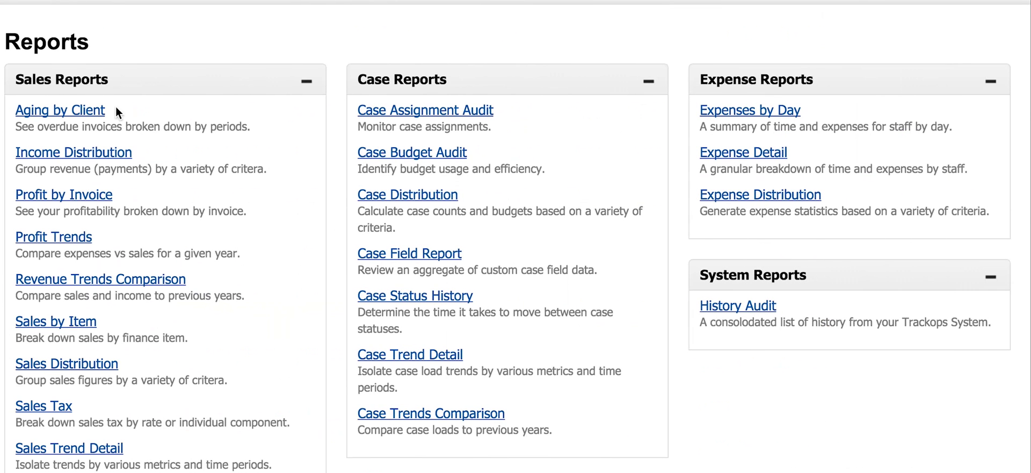
mouse_move(168, 158)
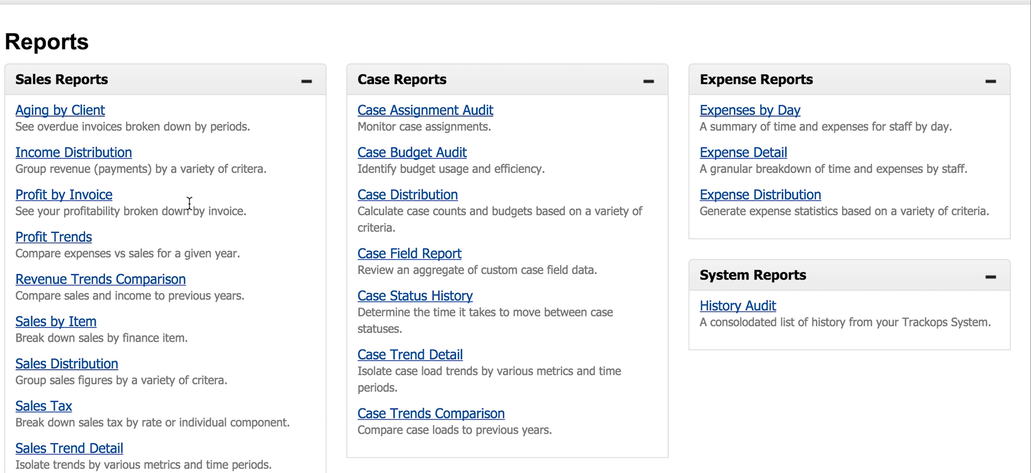
mouse_move(137, 204)
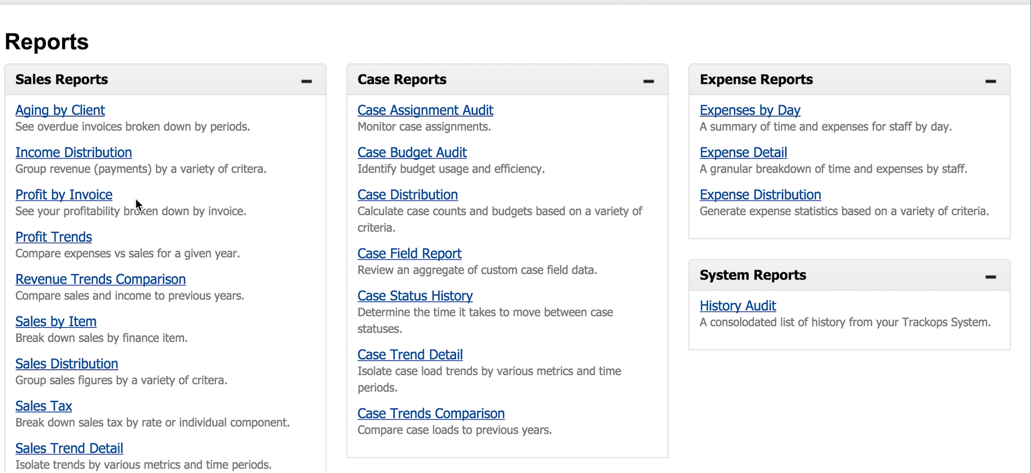